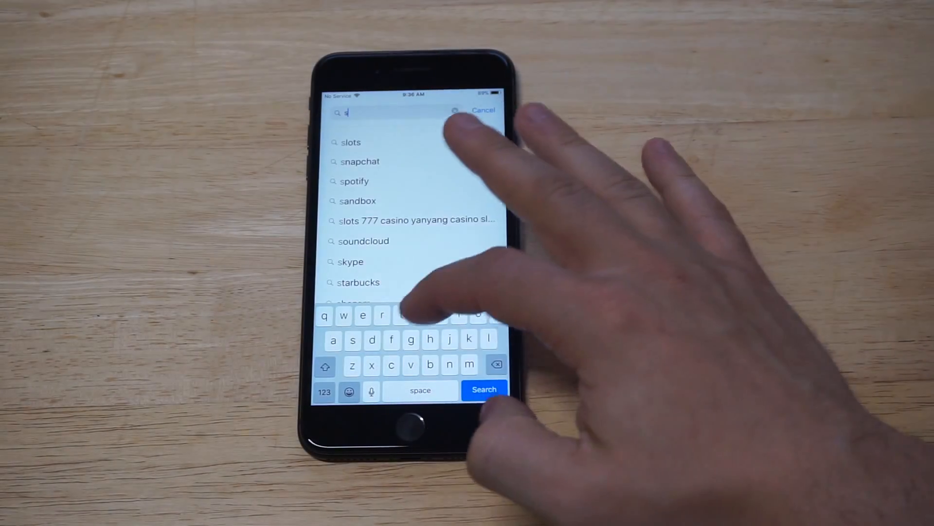
# - Find the Scheduled app via an App Store search for 'scheduled' and start a new message
pyautogui.write('ched')
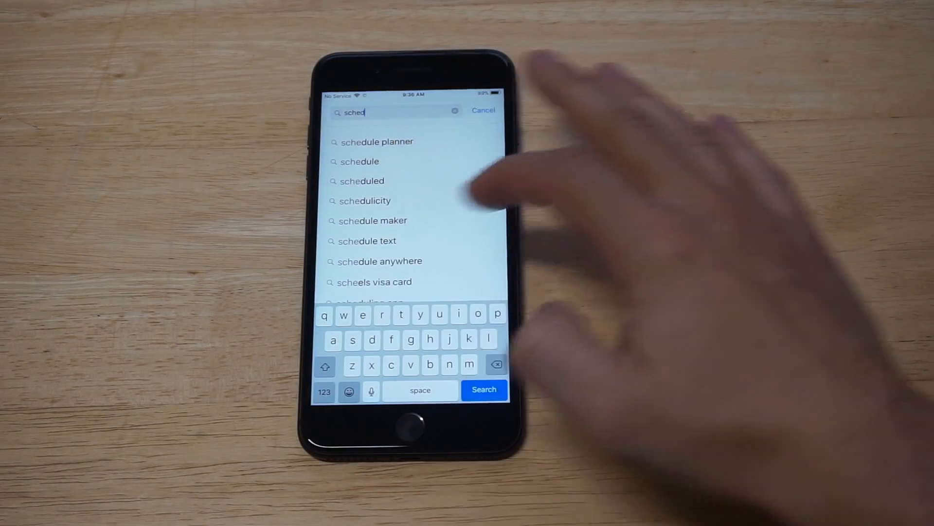
pyautogui.click(362, 180)
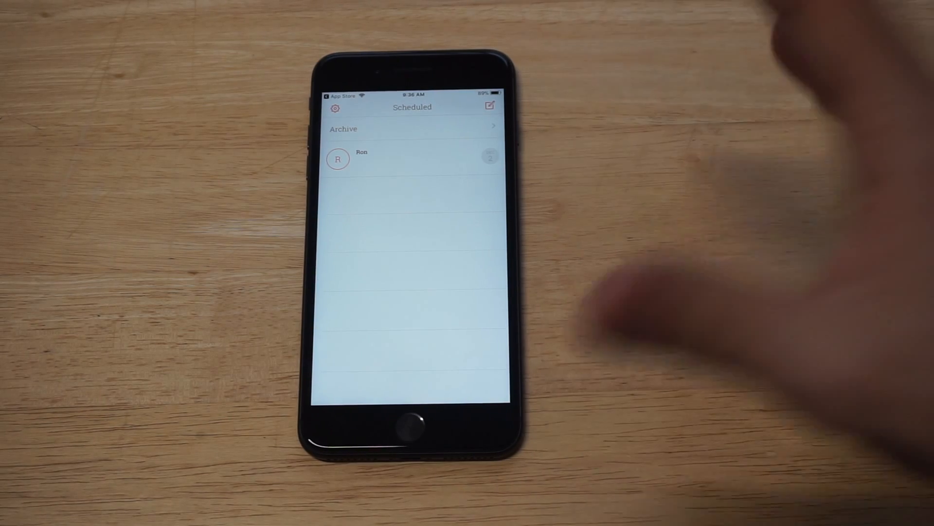
pyautogui.moveTo(530, 72)
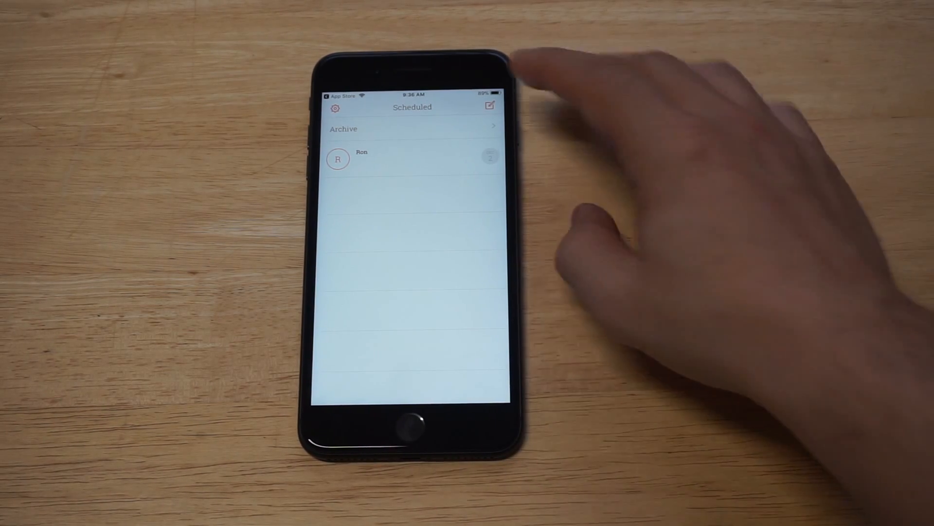
pyautogui.click(489, 106)
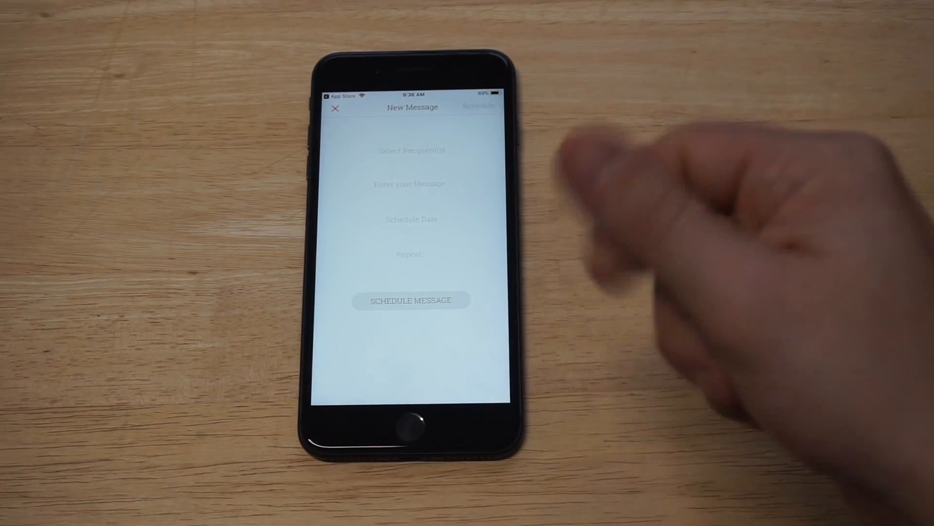
# - Pick Ron from contacts as the recipient and move to the message field
pyautogui.click(411, 151)
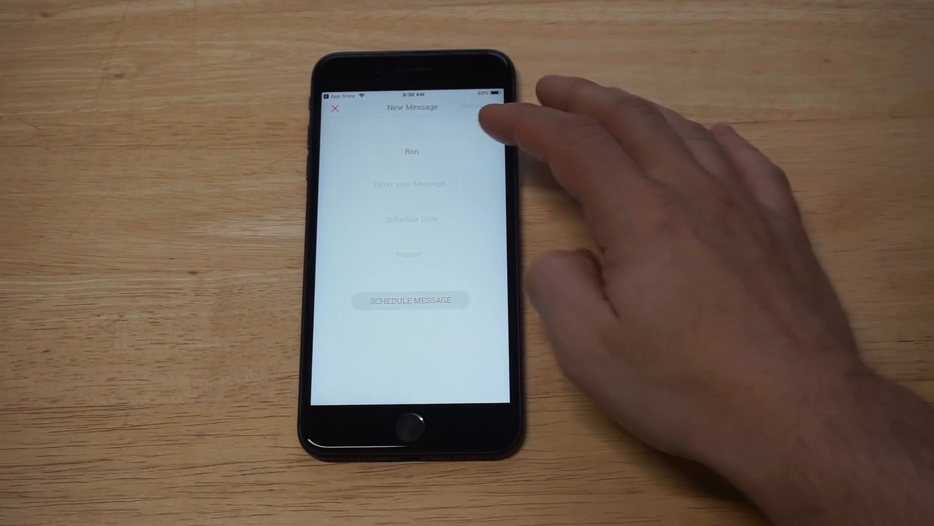
pyautogui.click(410, 184)
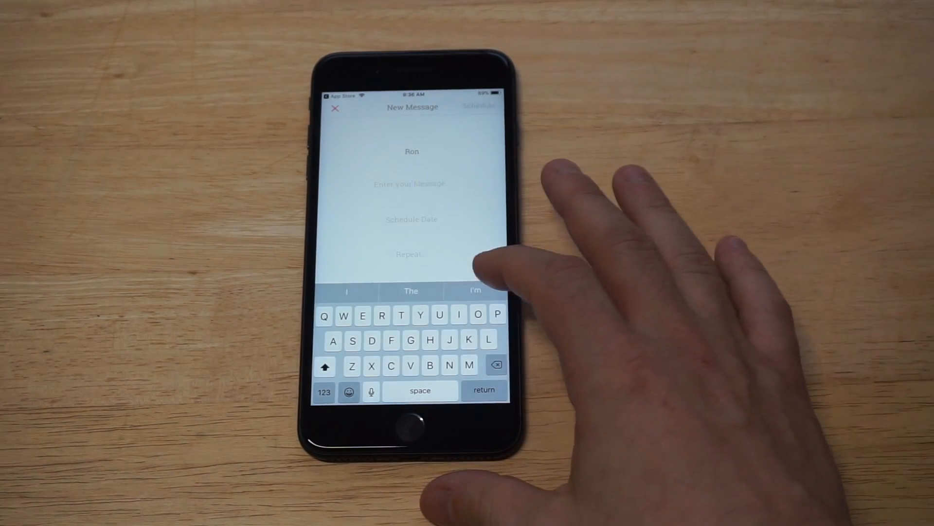
# - Type 'Let's get burritos', accepting the 'burritos' autocomplete suggestion
pyautogui.write("Let's get bu")
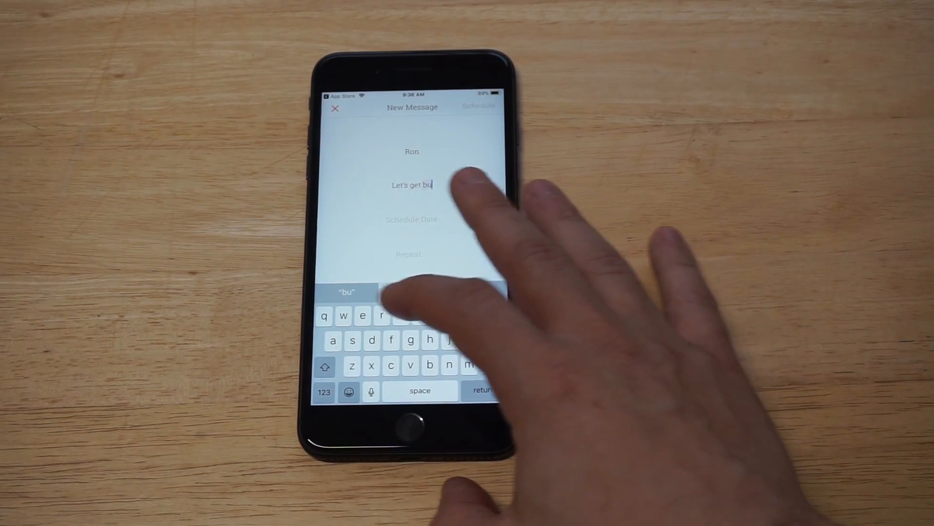
pyautogui.write('rrit')
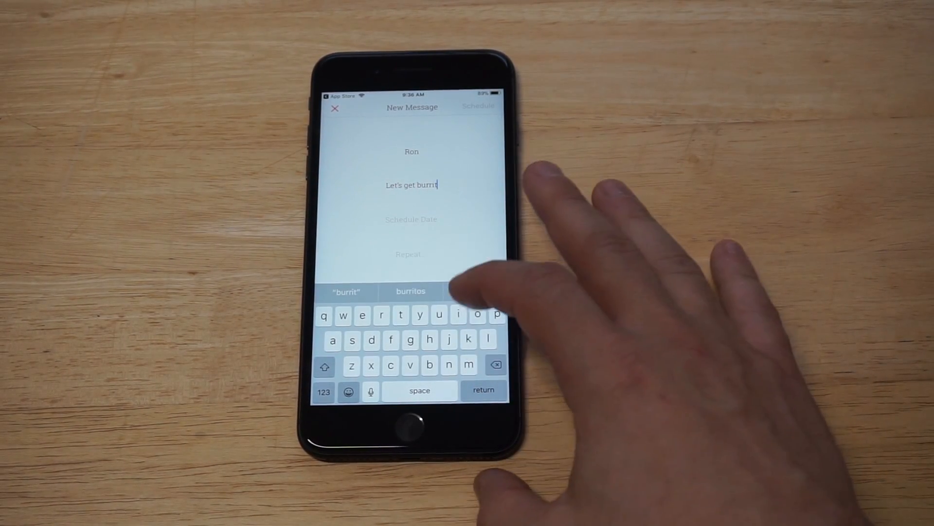
pyautogui.click(410, 291)
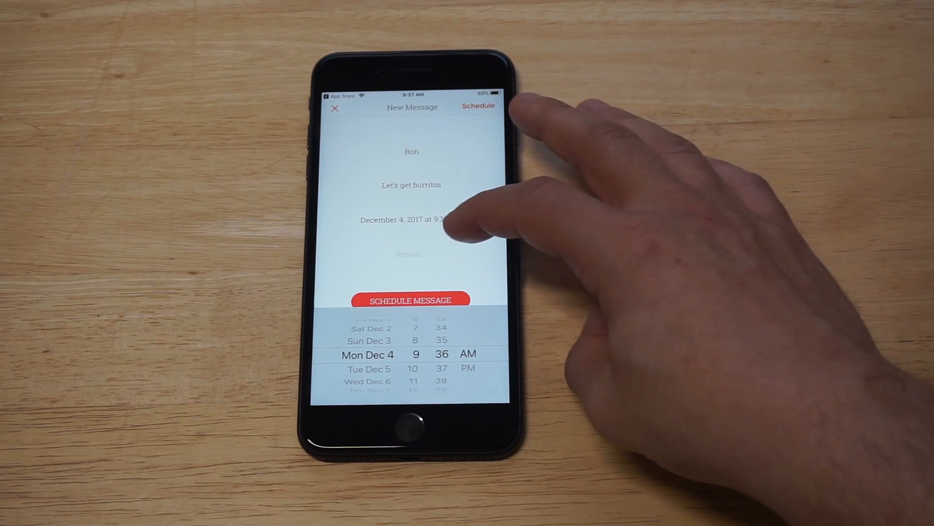
# - Confirm the send time of Monday, December 4, 2017 at 9:36 AM
pyautogui.click(411, 254)
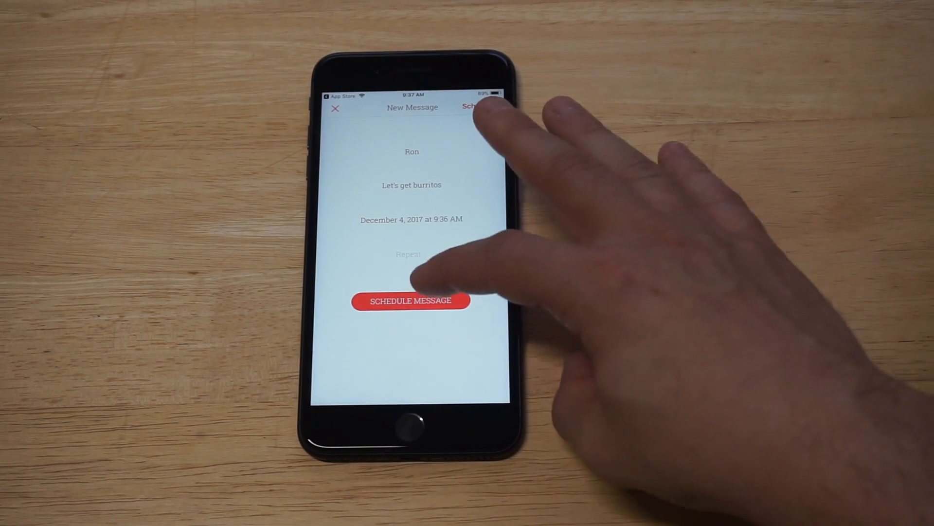
# - Schedule the burritos message to Ron, then return to the home screen
pyautogui.click(411, 300)
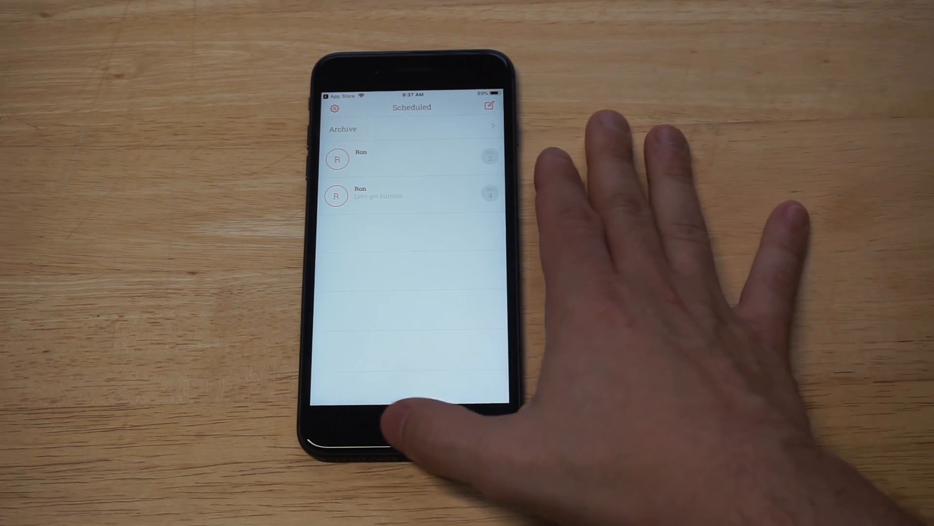
pyautogui.click(412, 429)
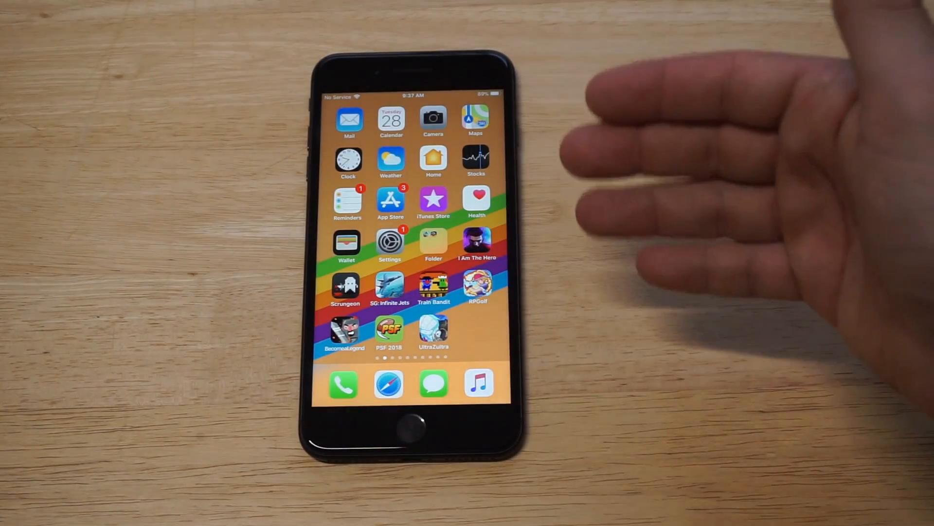